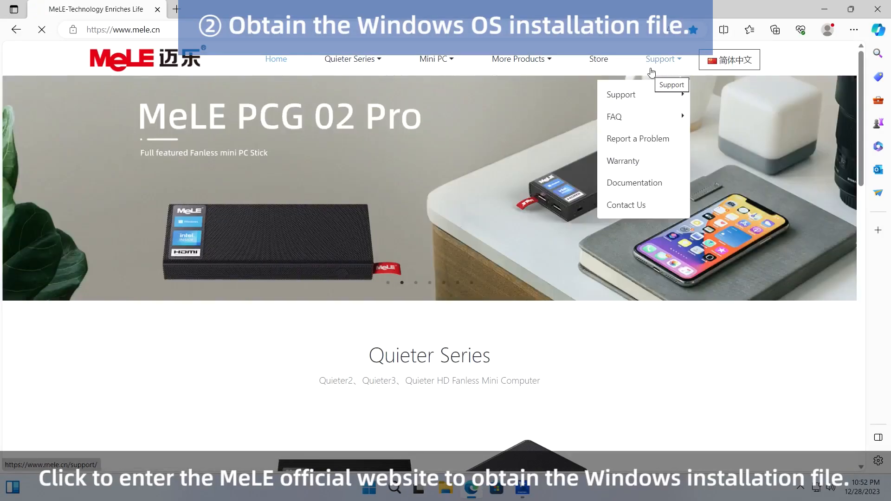
{"action": "mouse_move", "coordinate": [621, 94]}
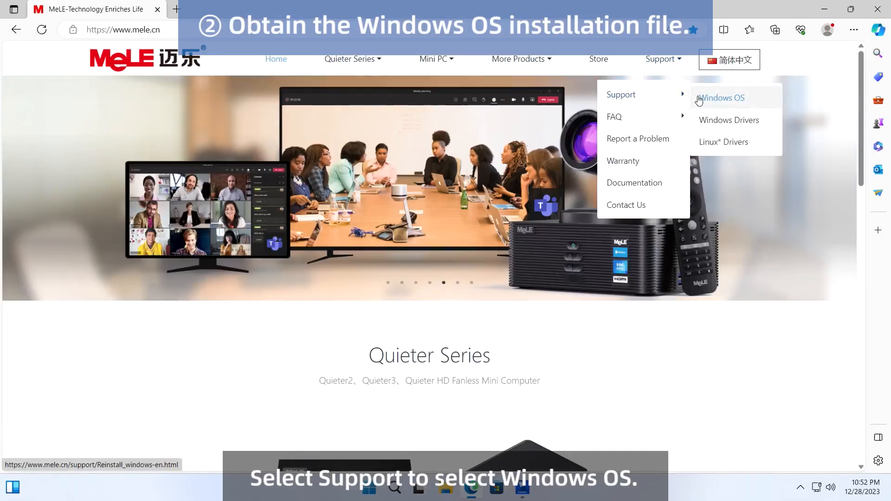
Follow the MeLE Windows OS support link to the Google Drive folder of Windows 11 Pro versions.
{"action": "left_click", "coordinate": [722, 98]}
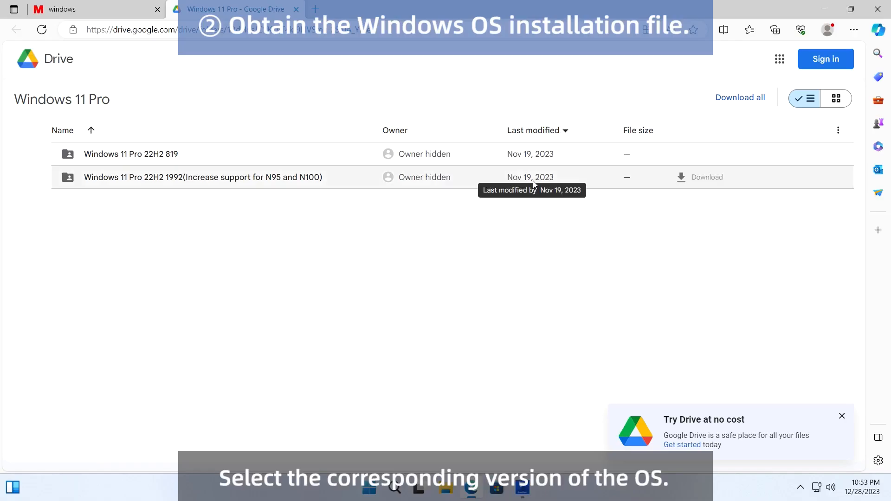
Enter the Windows 11 Pro 22H2 1992 folder for N95 and N100 in Google Drive.
{"action": "double_click", "coordinate": [203, 177]}
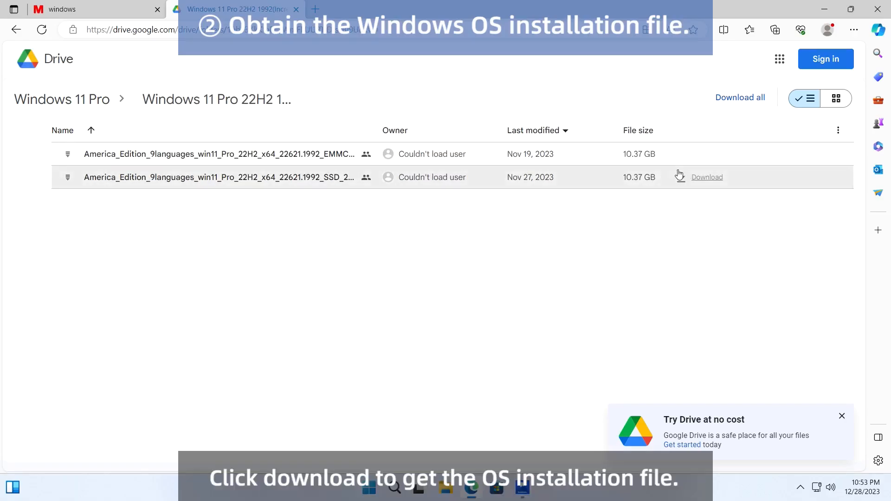
{"action": "mouse_move", "coordinate": [563, 301]}
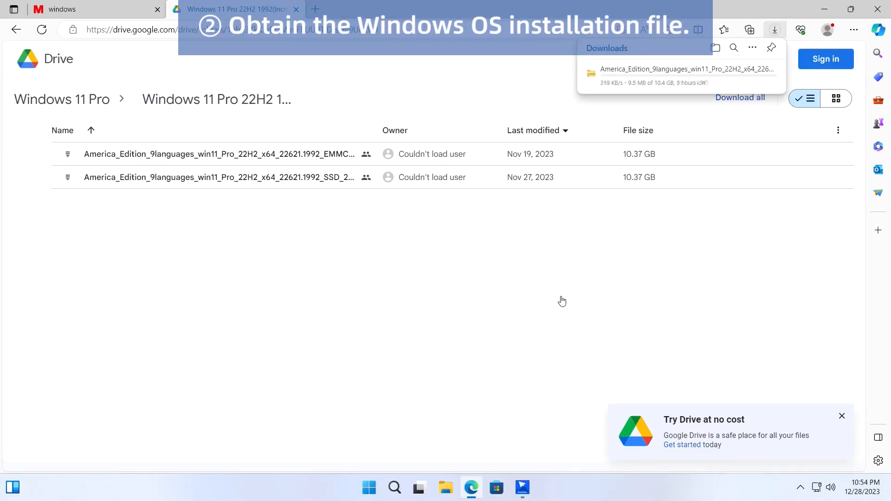
Extract the downloaded installation archive to the suggested folder, reach its inner files, then show This PC's drives.
{"action": "right_click", "coordinate": [21, 131]}
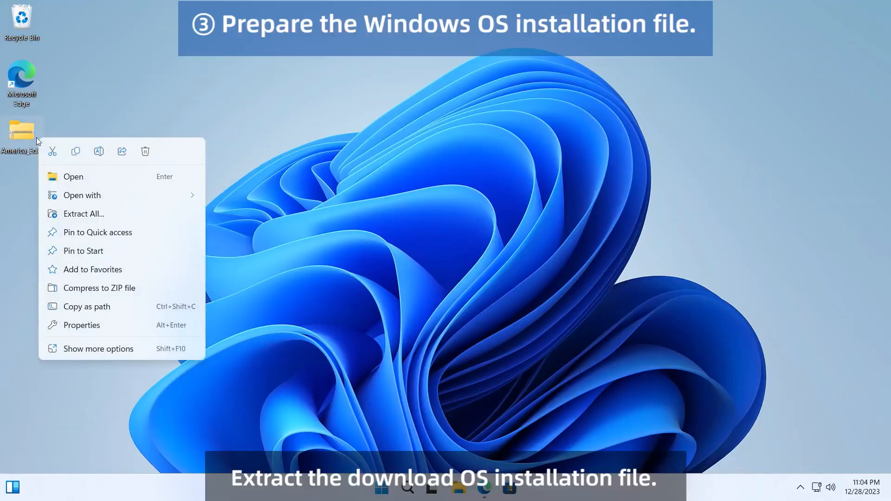
{"action": "left_click", "coordinate": [83, 213]}
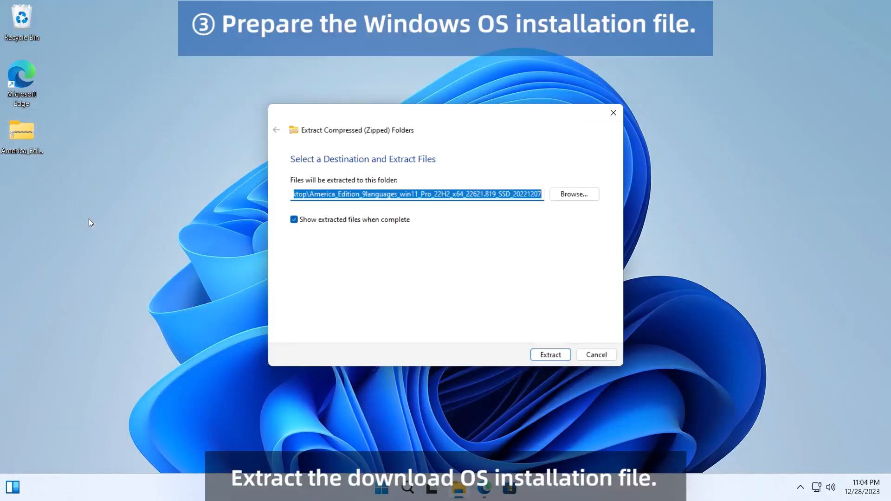
{"action": "left_click", "coordinate": [549, 354]}
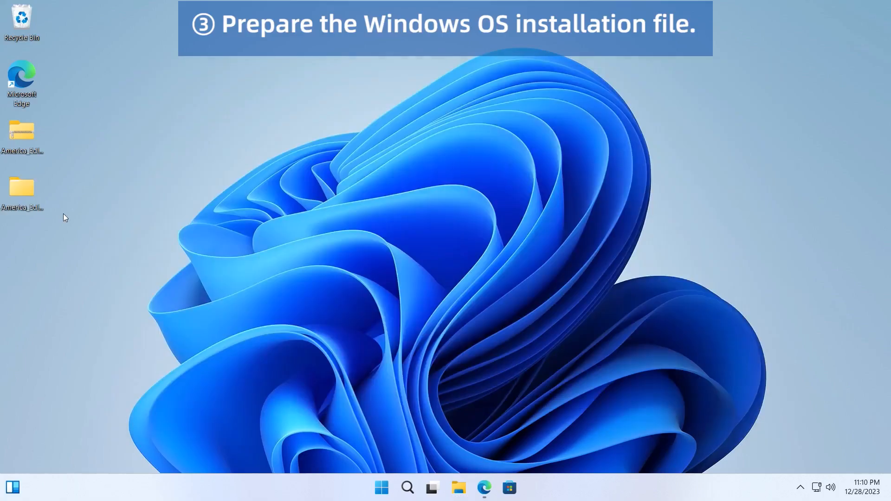
{"action": "double_click", "coordinate": [21, 190]}
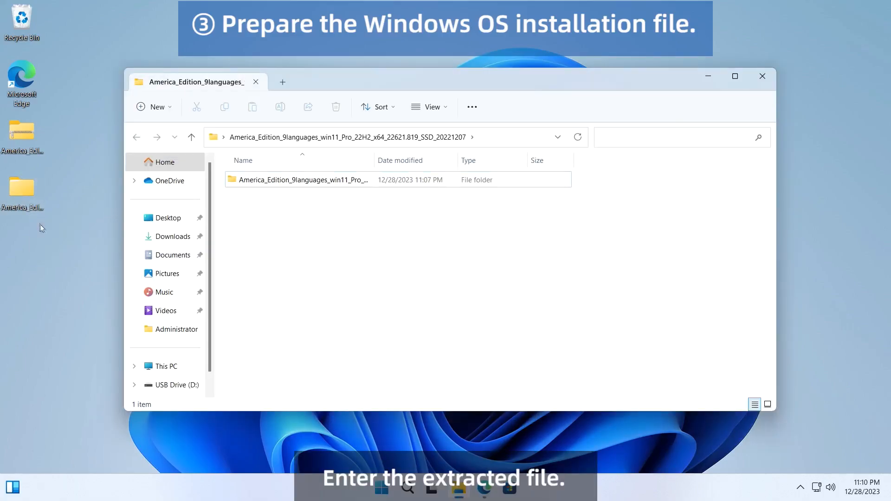
{"action": "double_click", "coordinate": [299, 179]}
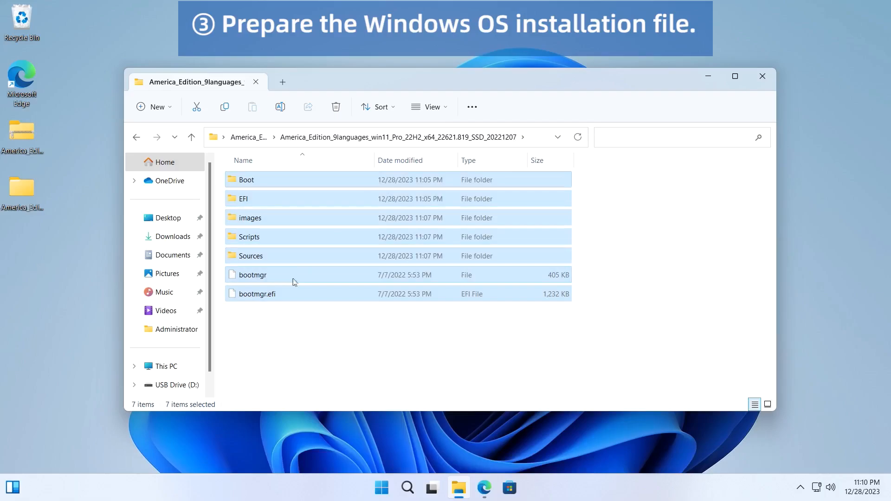
{"action": "left_click", "coordinate": [164, 366]}
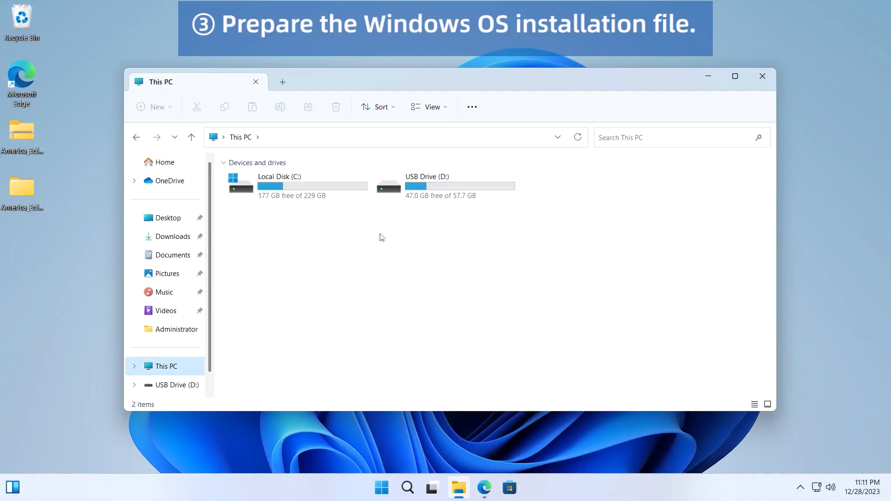
Format USB Drive (D:) as NTFS and paste the extracted installation files onto it.
{"action": "right_click", "coordinate": [445, 186]}
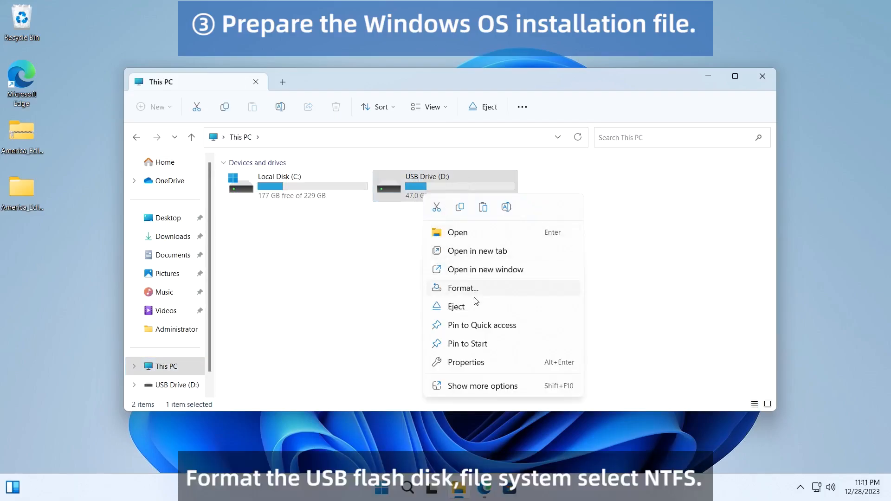
{"action": "left_click", "coordinate": [462, 288]}
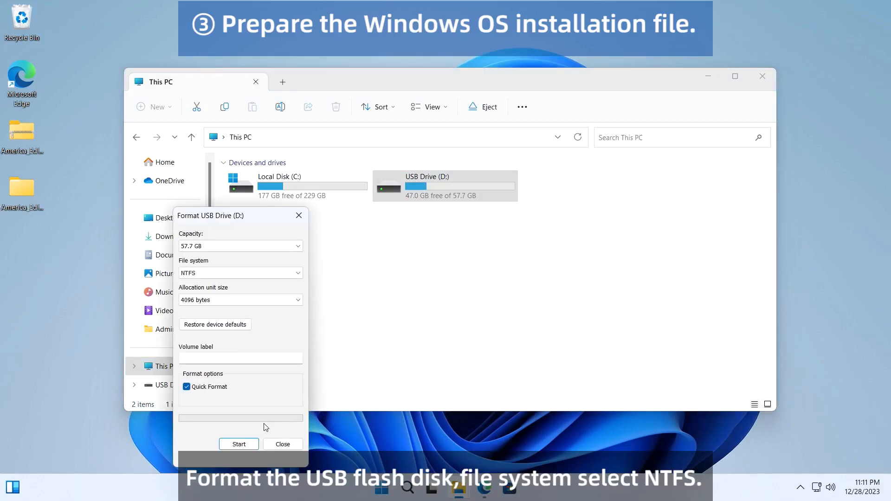
{"action": "left_click", "coordinate": [238, 443]}
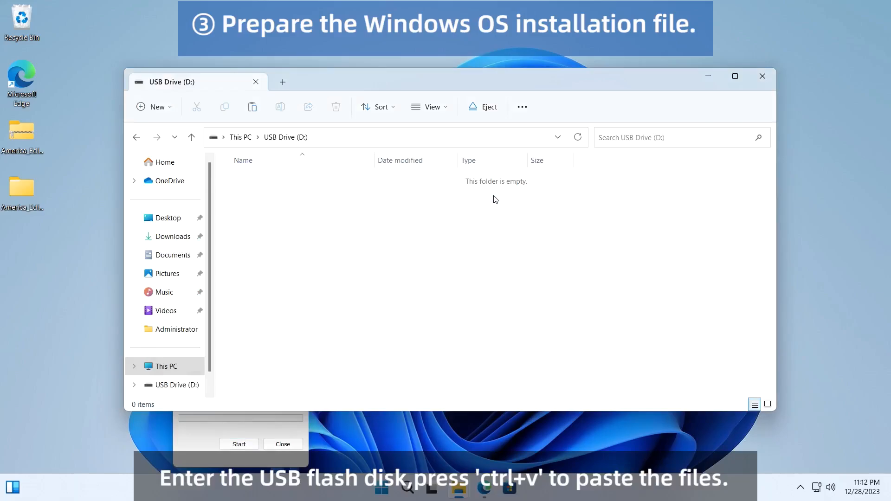
{"action": "key", "text": "ctrl+v"}
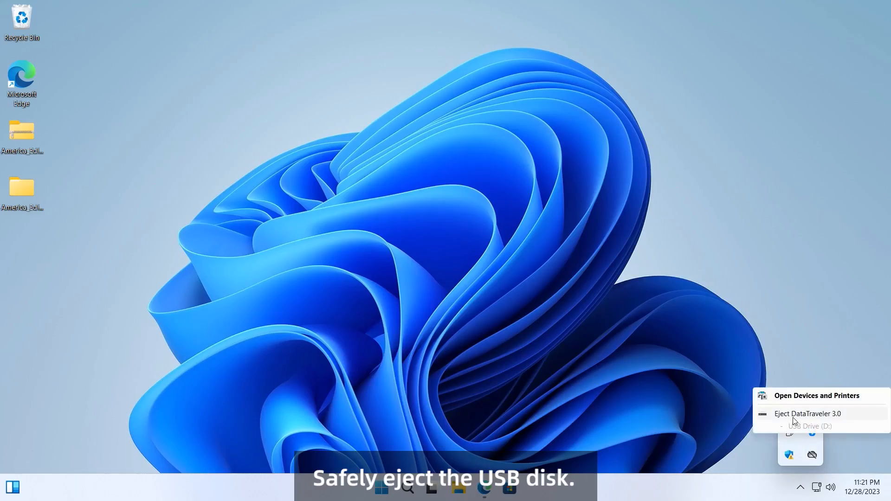
Safely eject the DataTraveler 3.0 USB drive and shut down the Mini PC.
{"action": "left_click", "coordinate": [381, 488]}
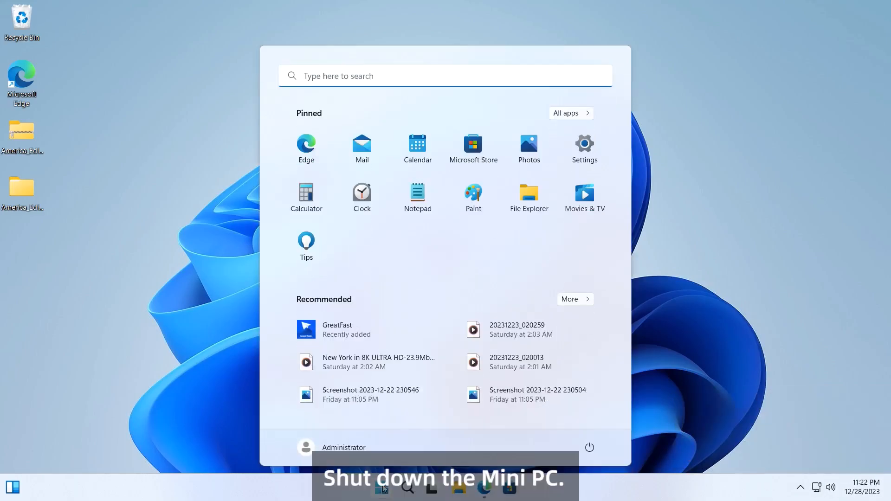
{"action": "left_click", "coordinate": [589, 447]}
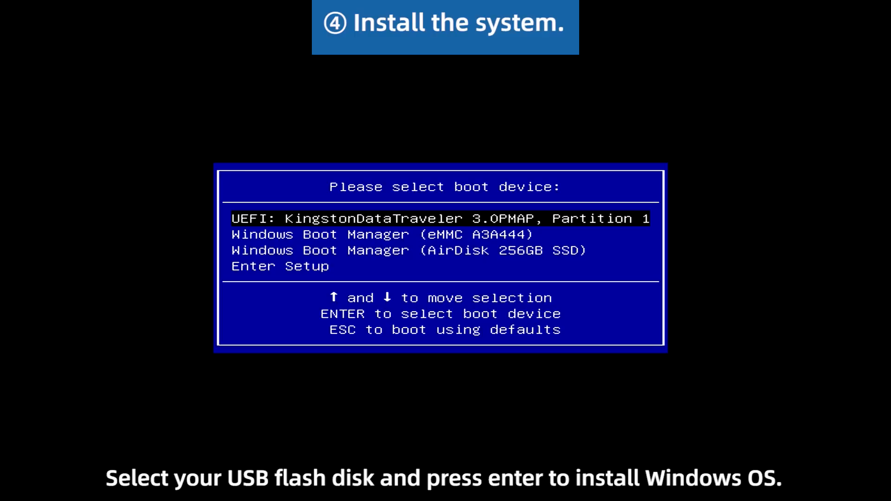
Boot from UEFI: KingstonDataTraveler 3.0PMAP, Partition 1 into Windows setup.
{"action": "key", "text": "enter"}
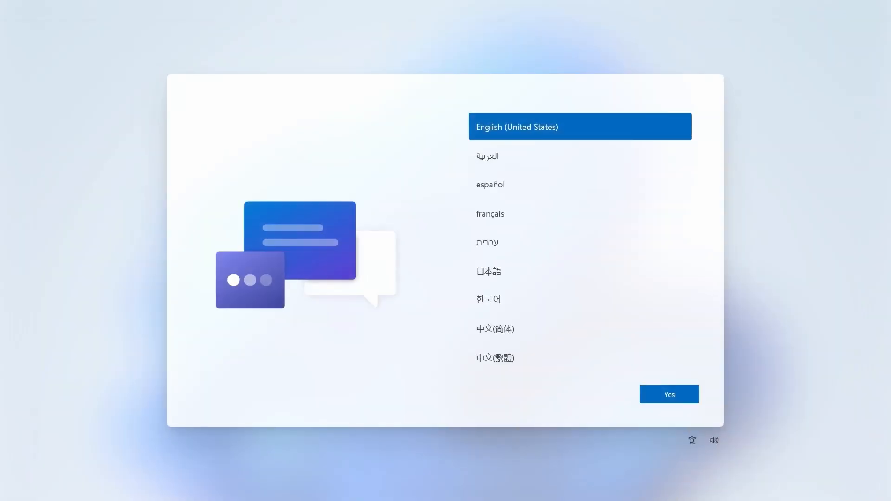
Accept English (United States), US region and keyboard, skip a second layout, and set the local user name to 123.
{"action": "left_click", "coordinate": [669, 394]}
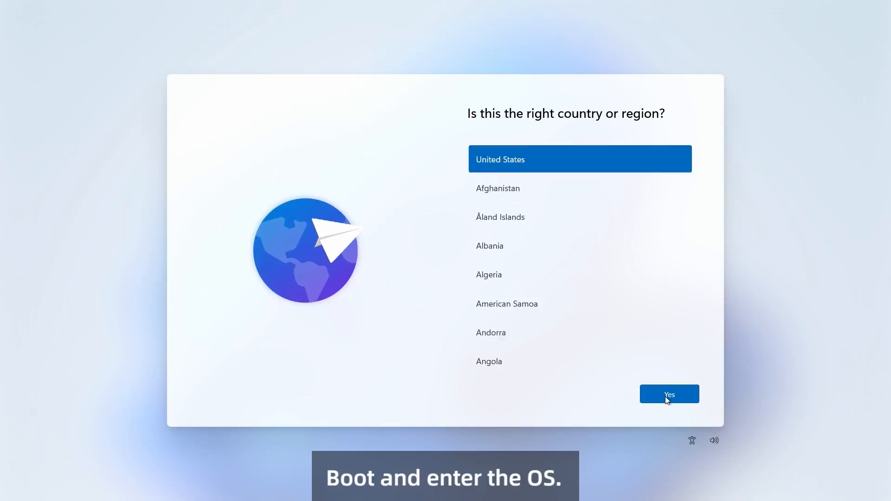
{"action": "left_click", "coordinate": [668, 393]}
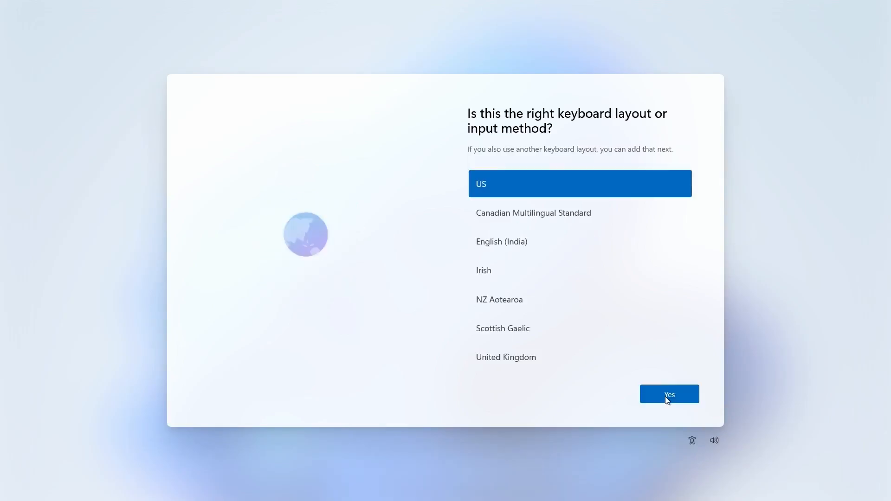
{"action": "left_click", "coordinate": [669, 394]}
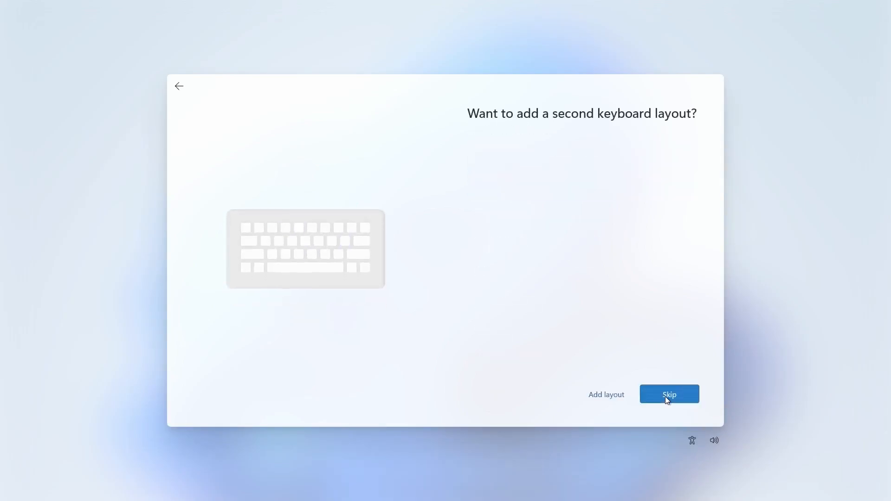
{"action": "left_click", "coordinate": [668, 395]}
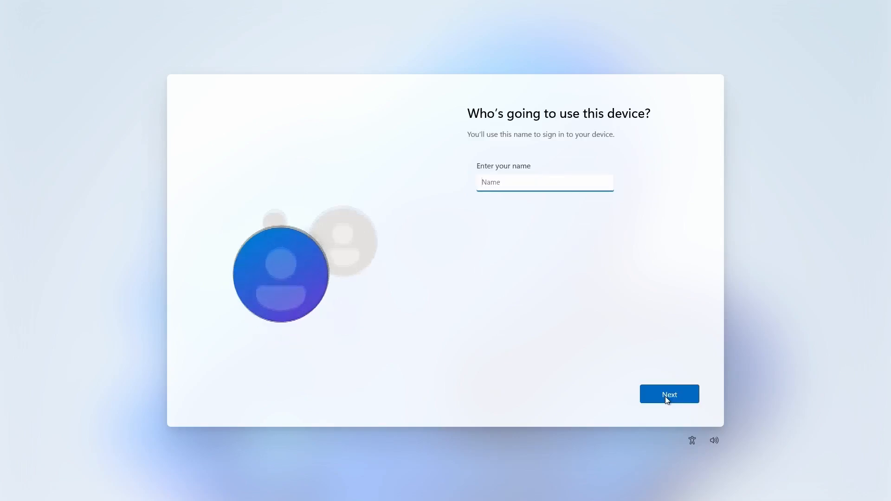
{"action": "type", "text": "123"}
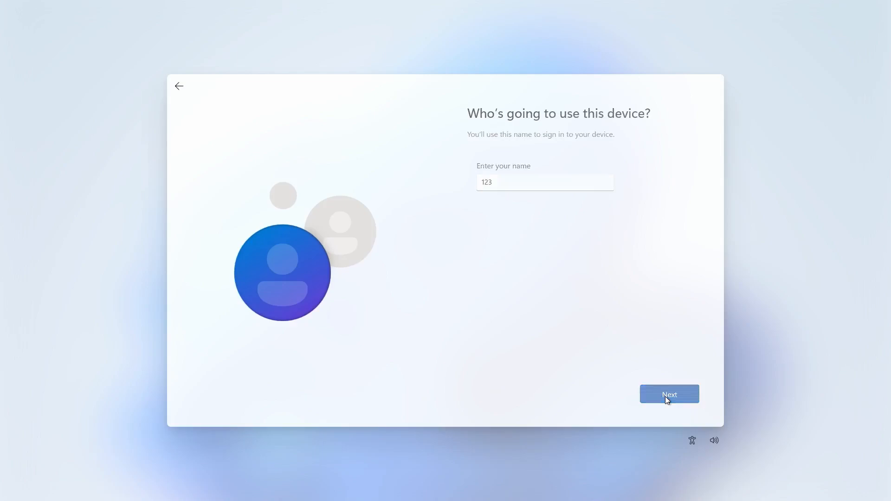
{"action": "left_click", "coordinate": [669, 394]}
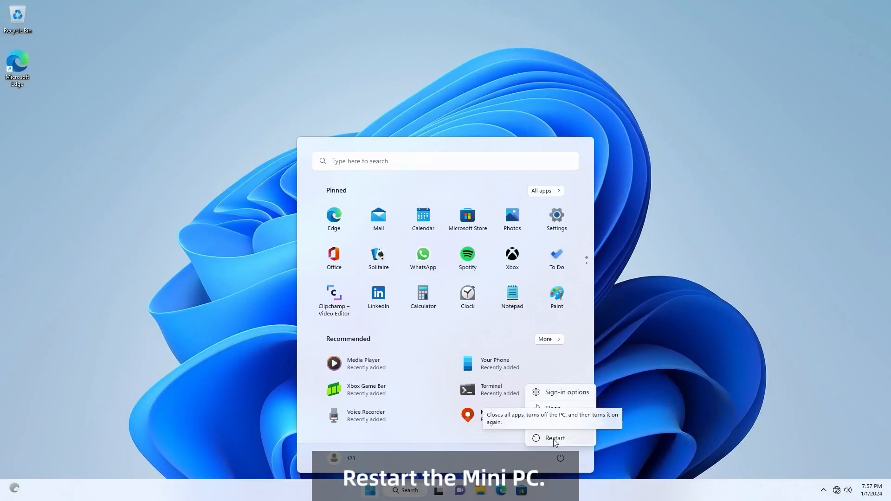
Restart the Mini PC and choose Enter Setup to reach the Aptio UEFI Setup utility.
{"action": "left_click", "coordinate": [554, 437]}
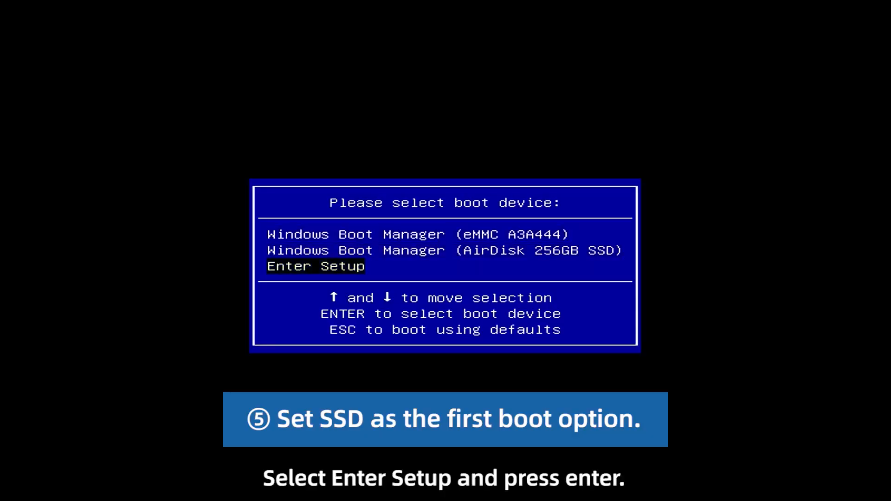
{"action": "key", "text": "enter"}
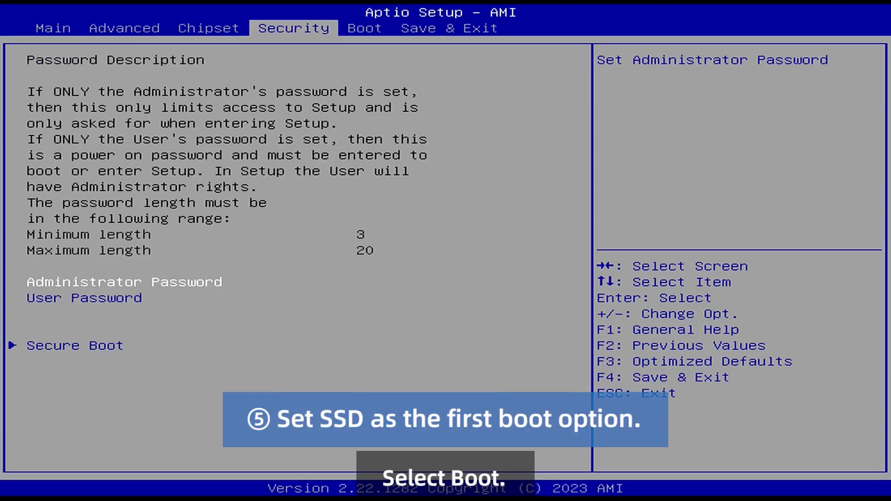
Make the AirDisk 256GB SSD Boot Option #1, then save changes and exit Aptio Setup.
{"action": "left_click", "coordinate": [364, 28]}
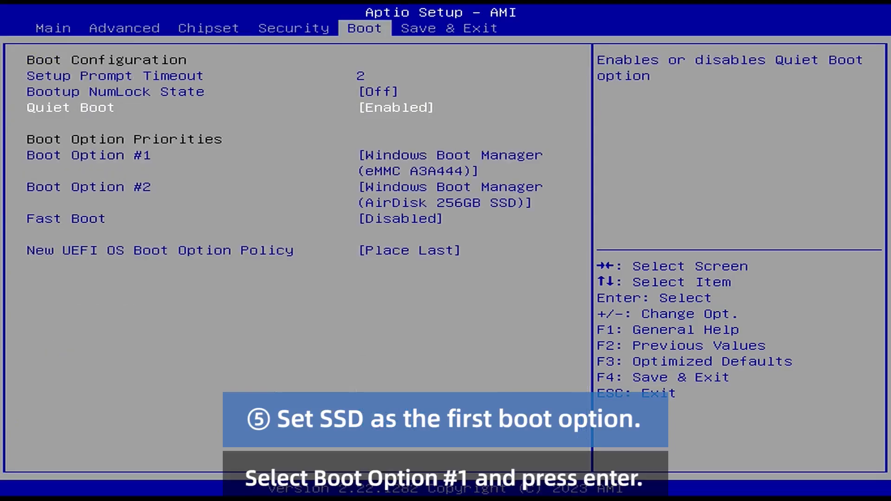
{"action": "key", "text": "enter"}
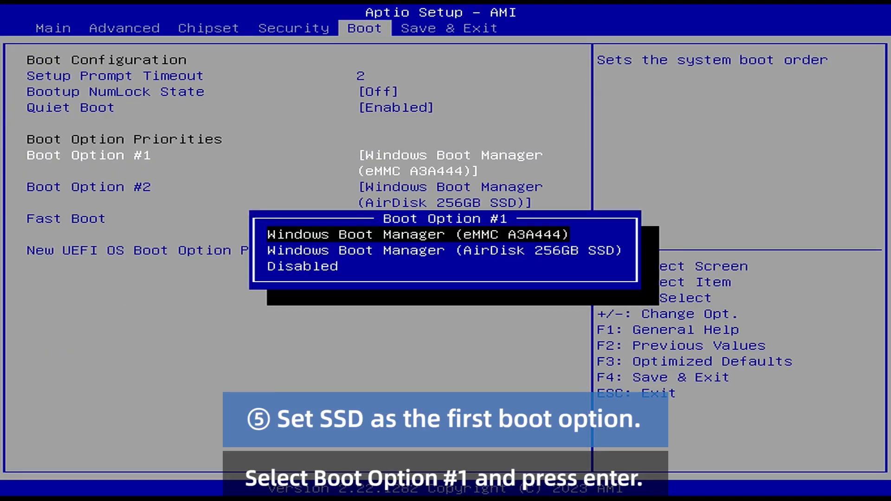
{"action": "key", "text": "Down"}
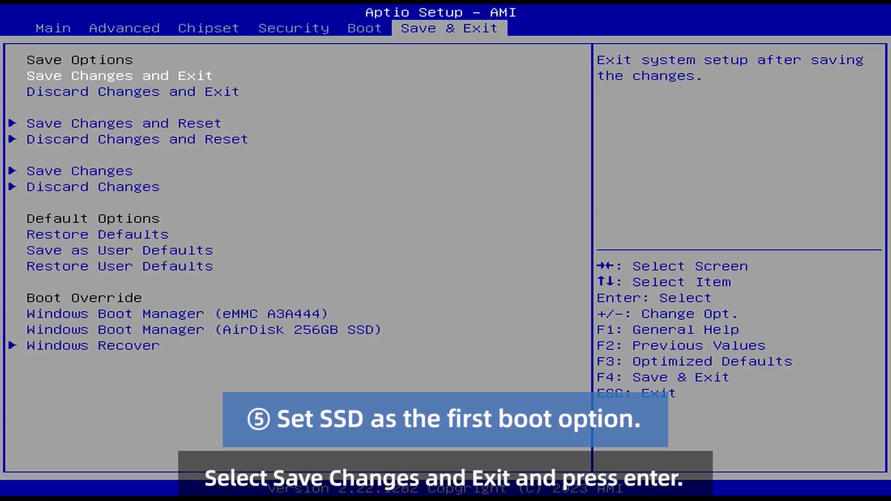
{"action": "left_click", "coordinate": [101, 75]}
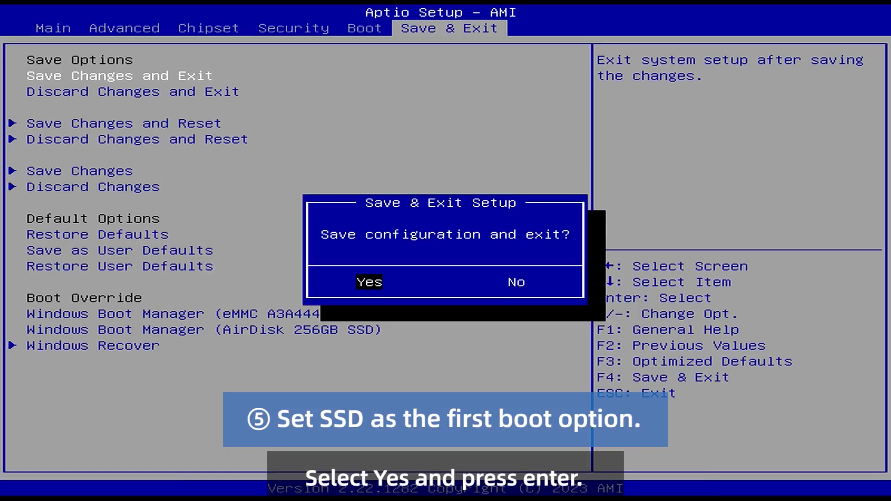
{"action": "key", "text": "enter"}
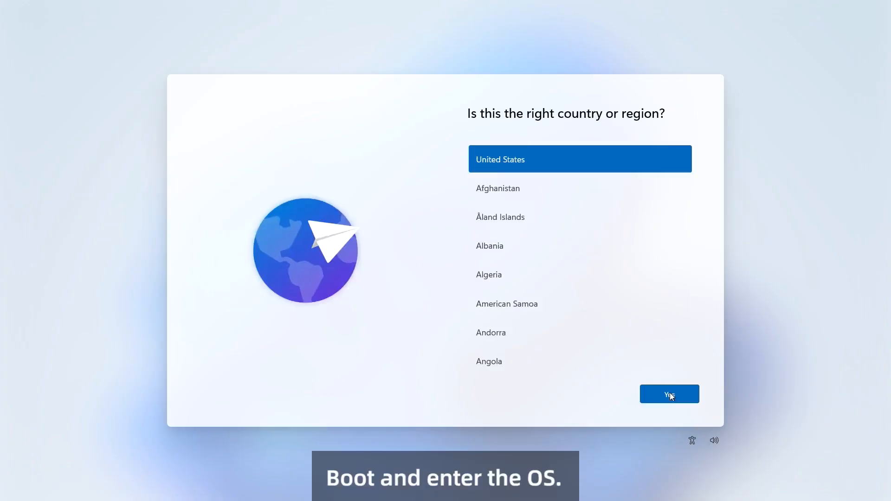